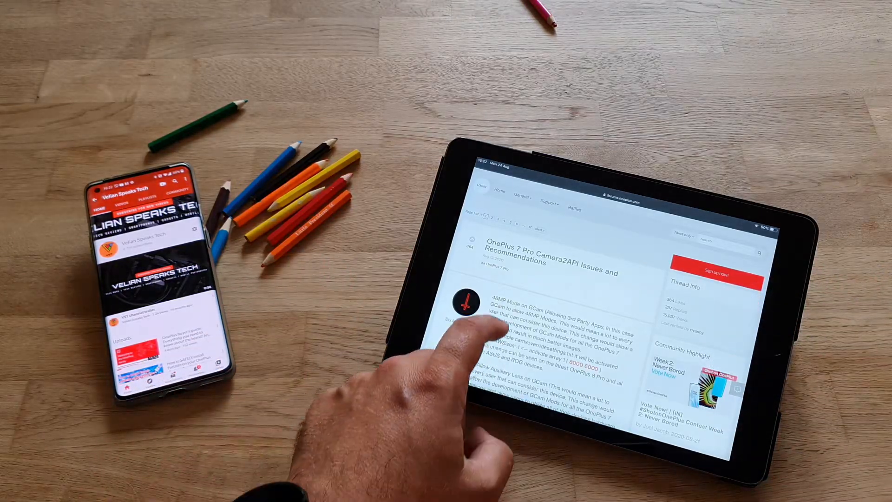
scroll("down", 3)
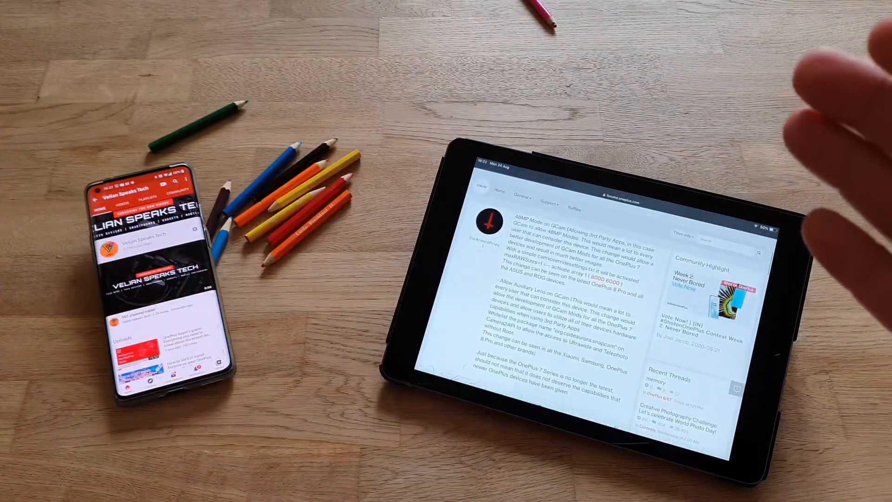